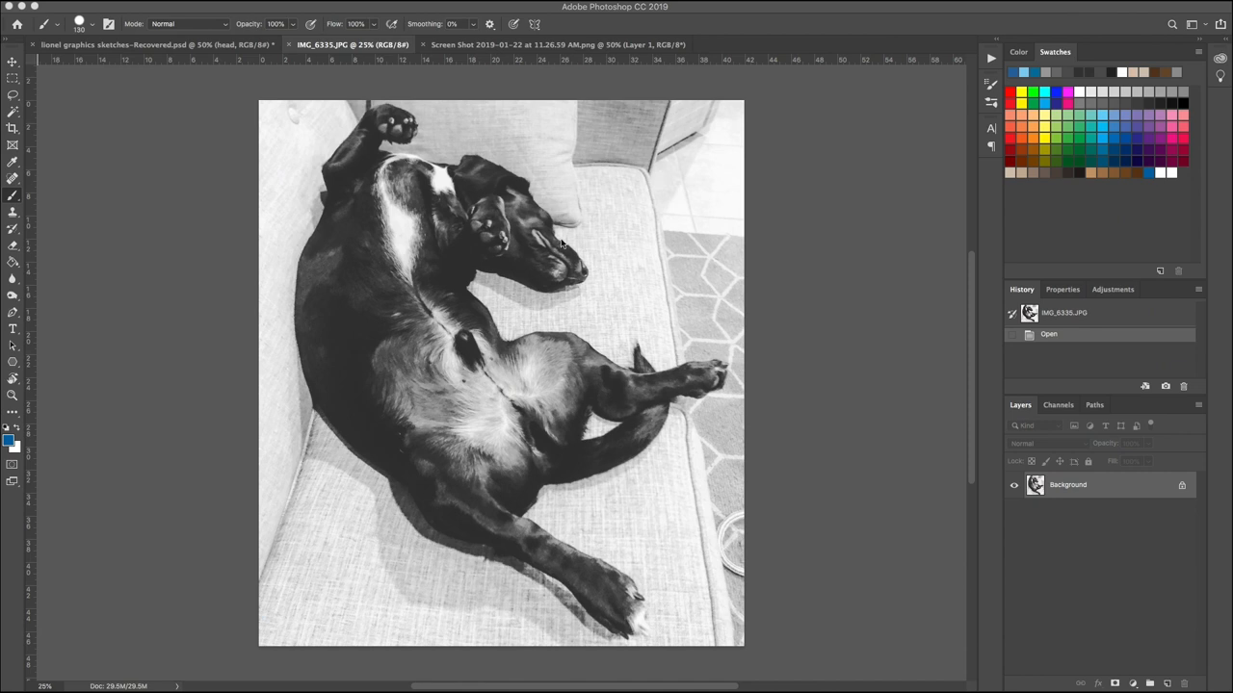
# - Unlock the photo's Background layer so it becomes editable Layer 0
pyautogui.click(13, 64)
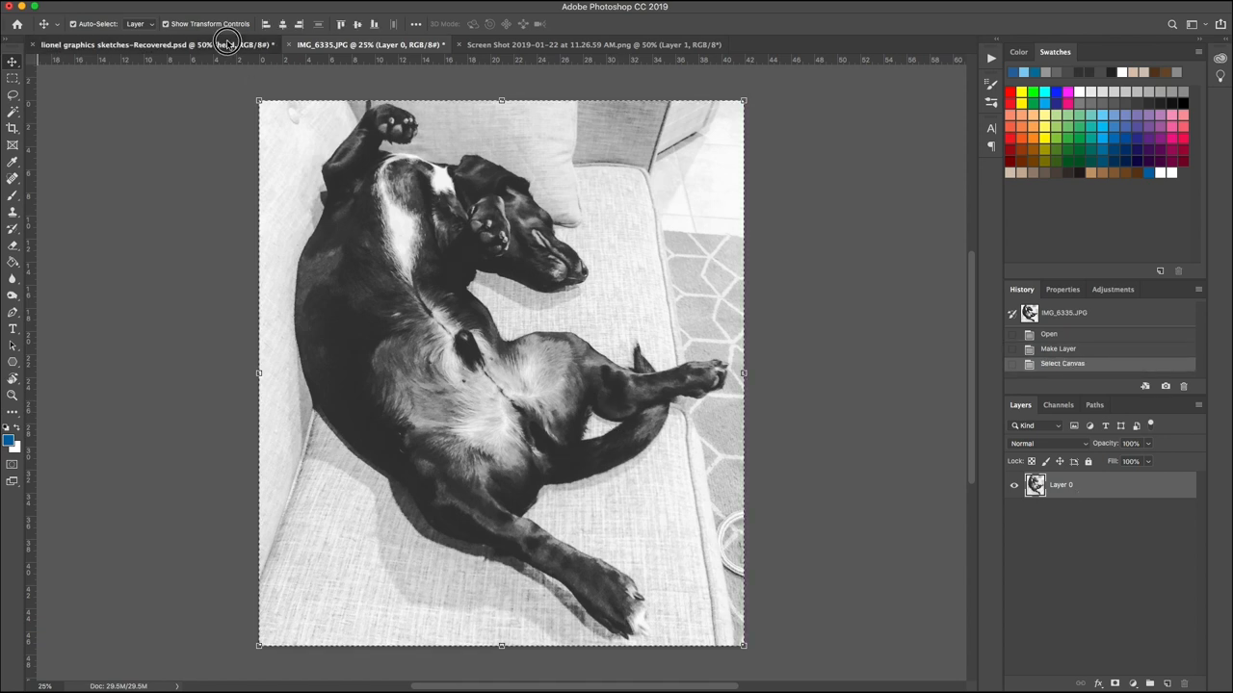
# - Paste the dog photo into the graphics sketches document and shrink it to fit the canvas
pyautogui.click(135, 44)
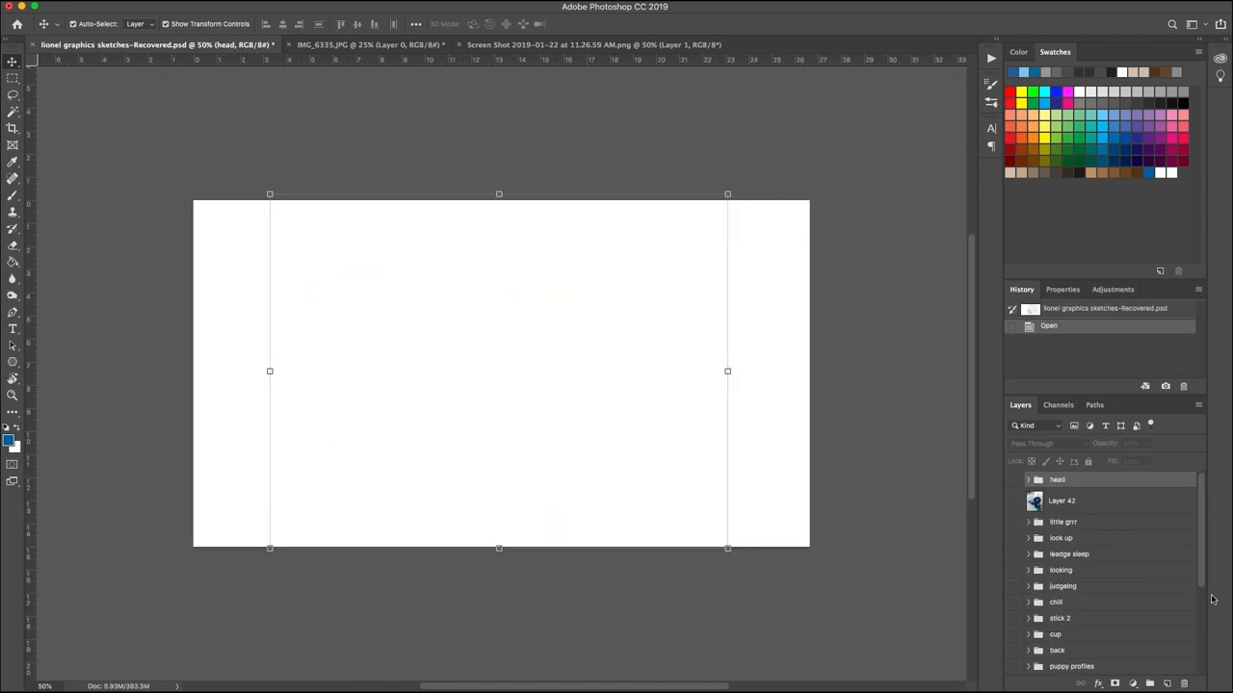
pyautogui.press('cmd+v')
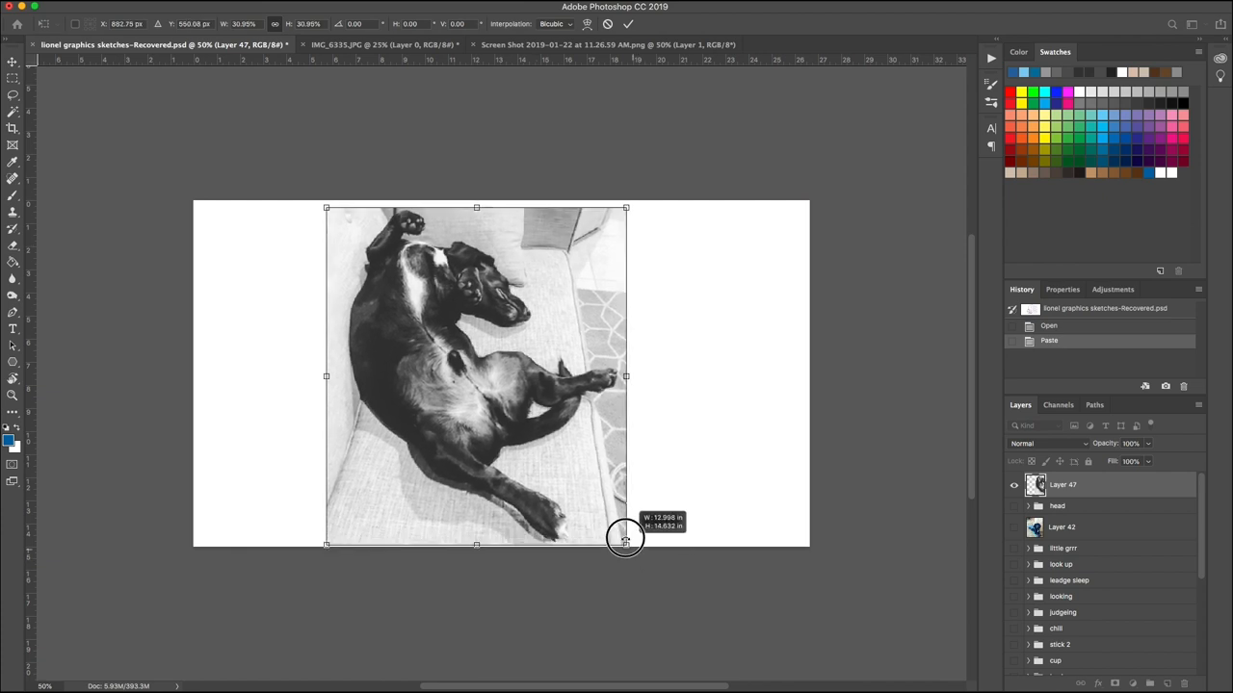
pyautogui.moveTo(624, 540); pyautogui.dragTo(550, 419)
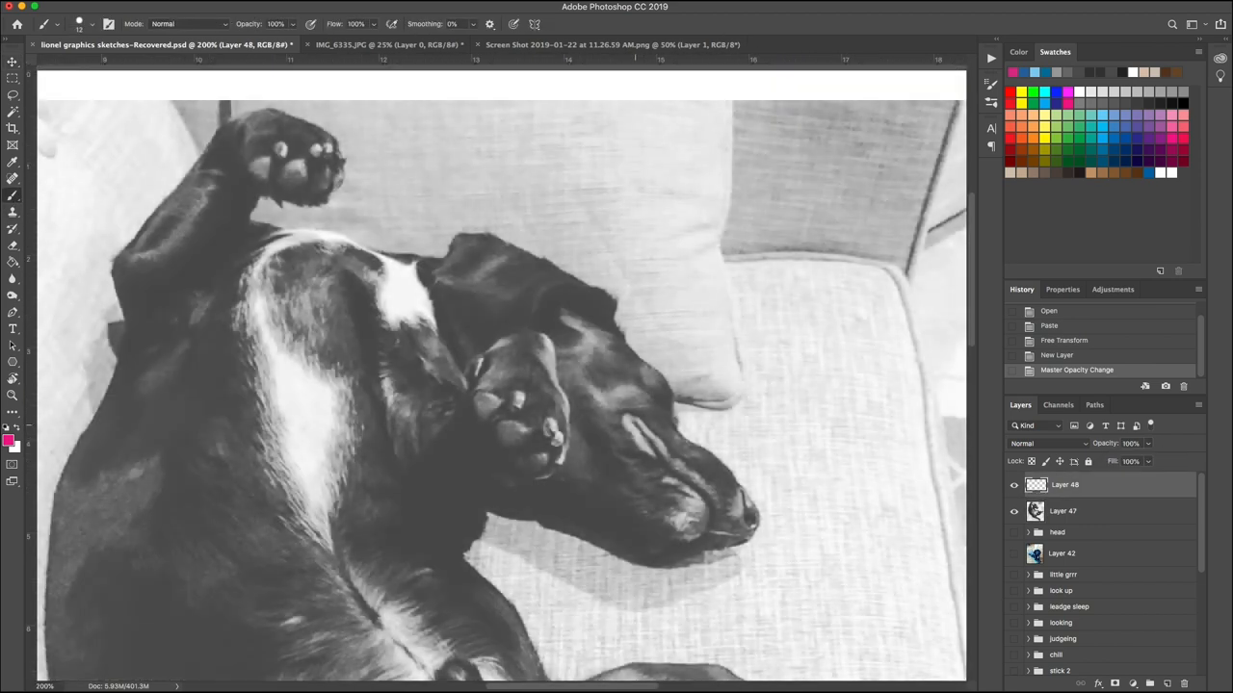
# - Trace the dog's muzzle and the paw beside its face in pink brush strokes
pyautogui.moveTo(655, 428); pyautogui.dragTo(684, 520)
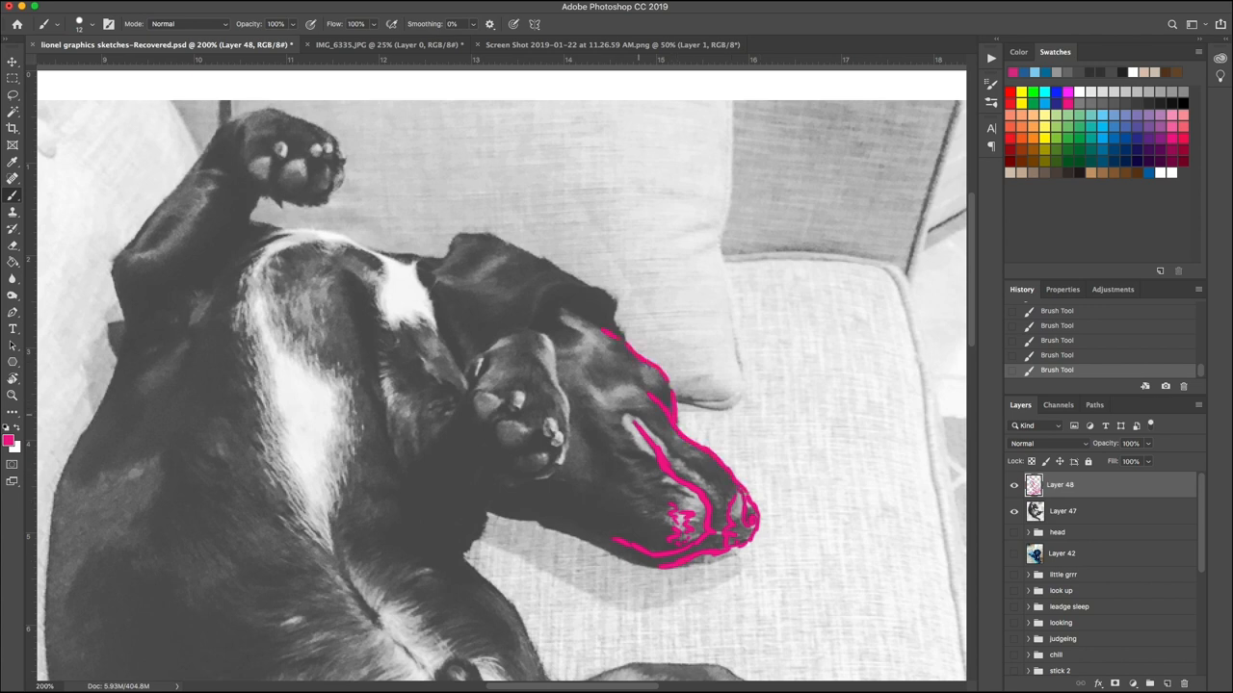
pyautogui.moveTo(462, 394); pyautogui.dragTo(521, 482)
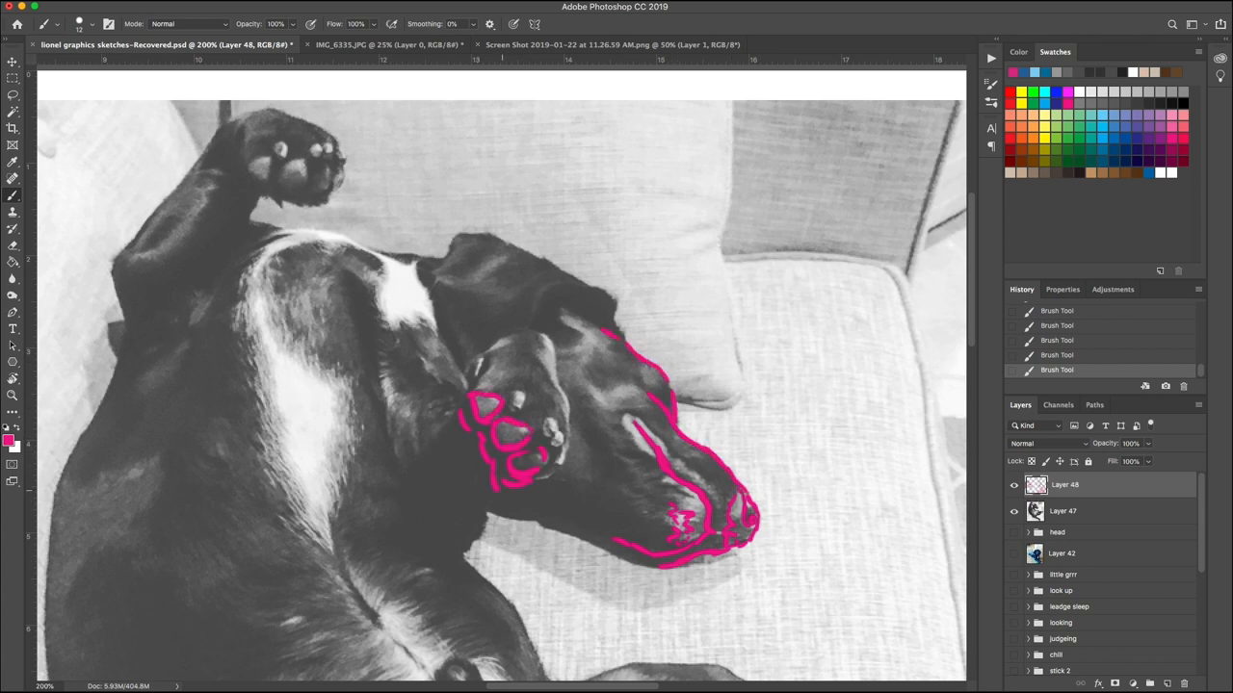
pyautogui.moveTo(482, 404); pyautogui.dragTo(539, 453)
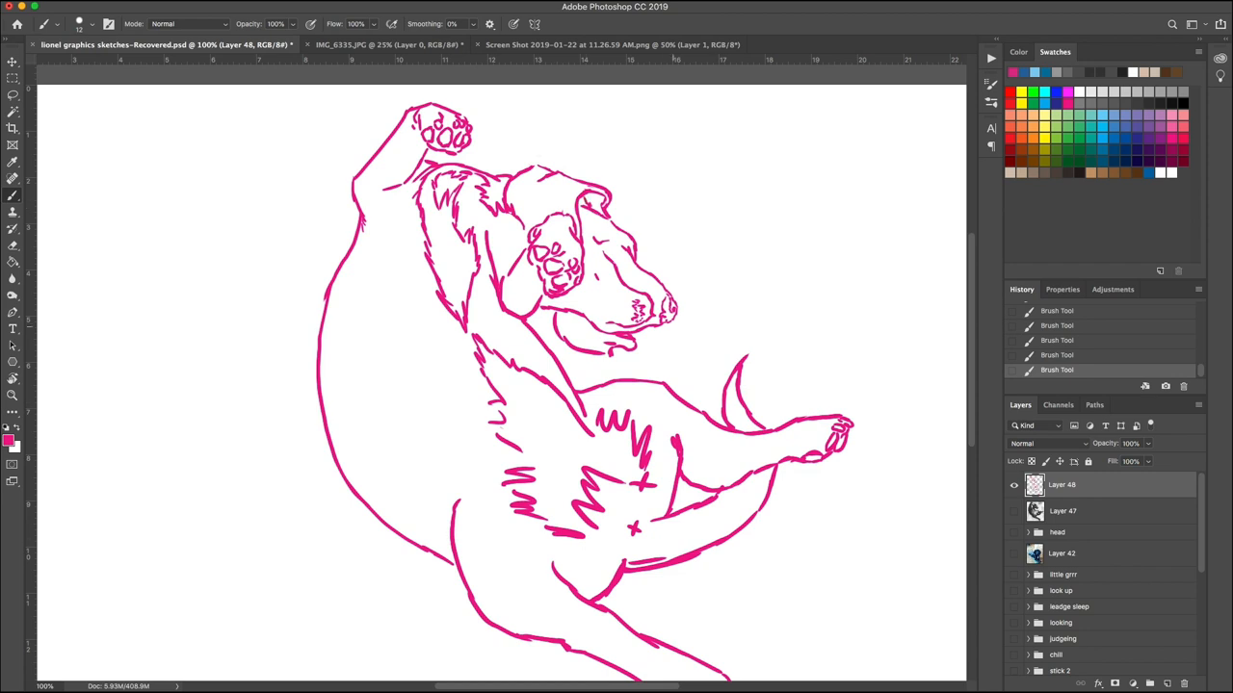
pyautogui.scroll(-3)
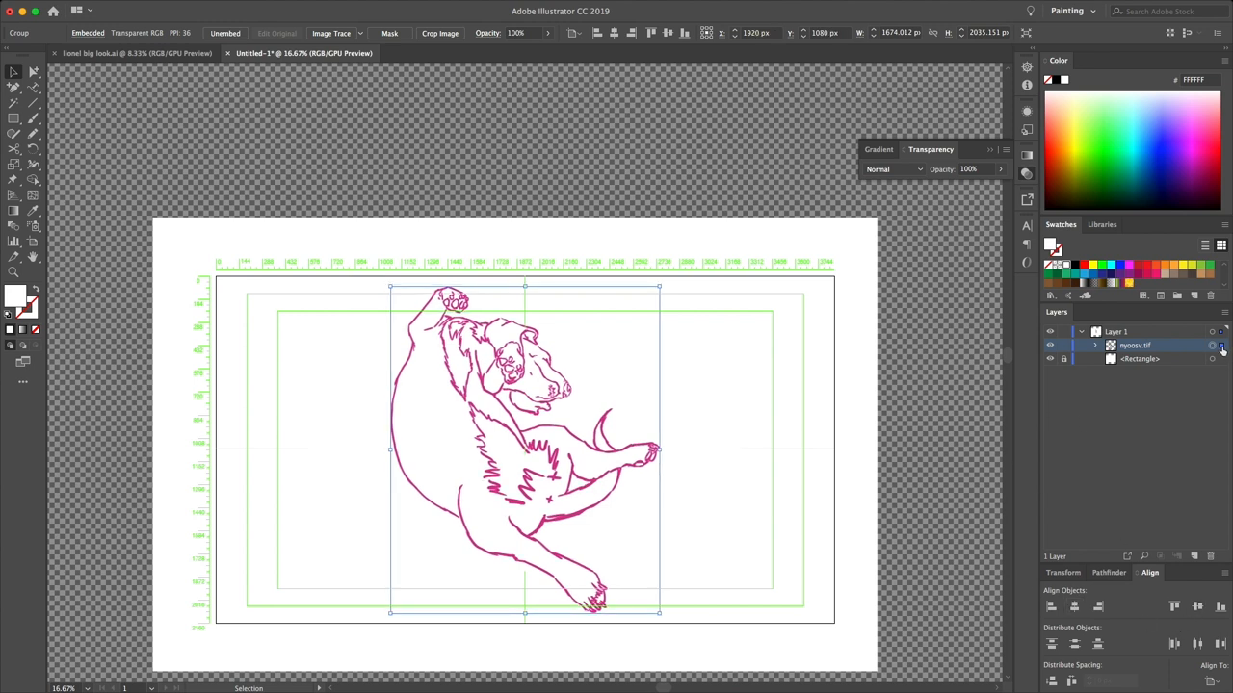
# - Lock the placed pink sketch layer in Illustrator's Layers panel
pyautogui.moveTo(1001, 168); pyautogui.dragTo(977, 185)
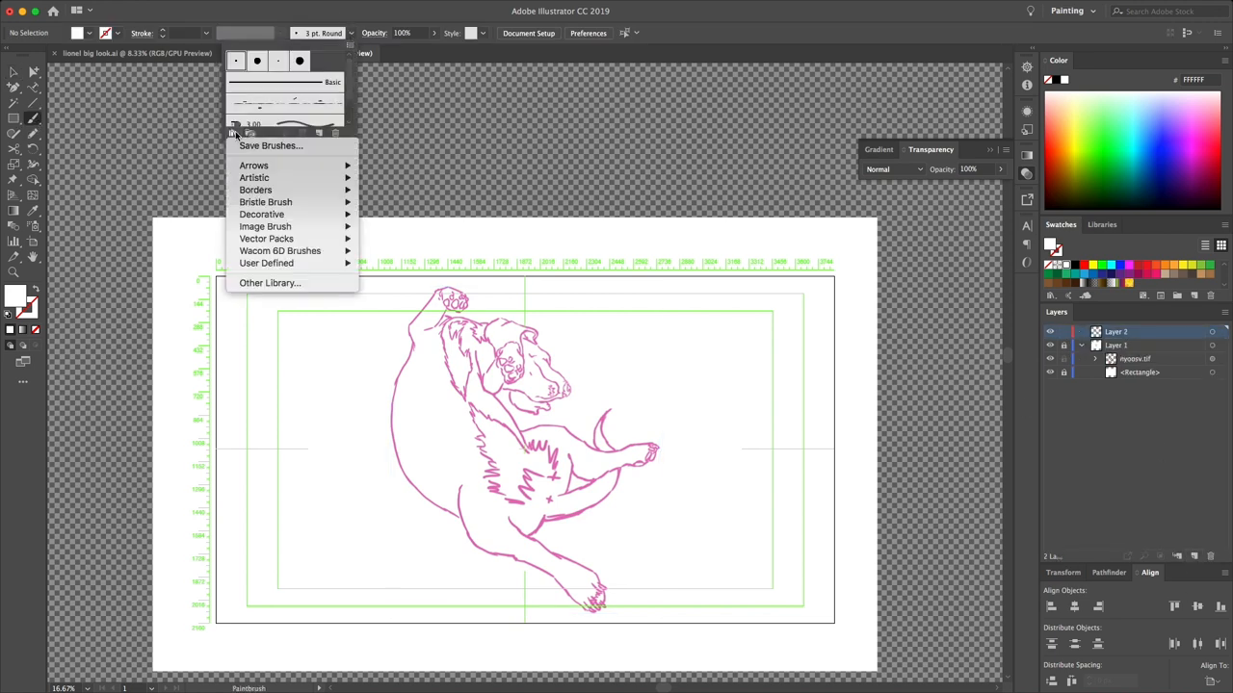
pyautogui.moveTo(289, 263)
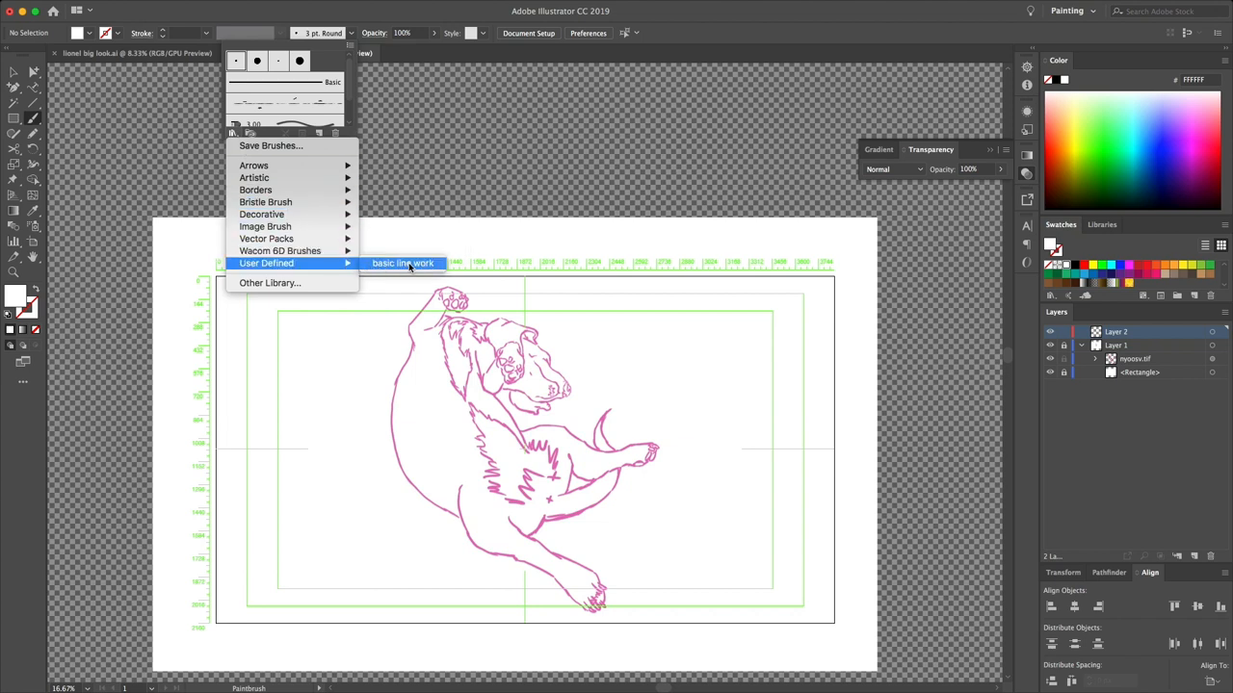
# - Open the User Defined 'basic line work' brush library
pyautogui.click(402, 263)
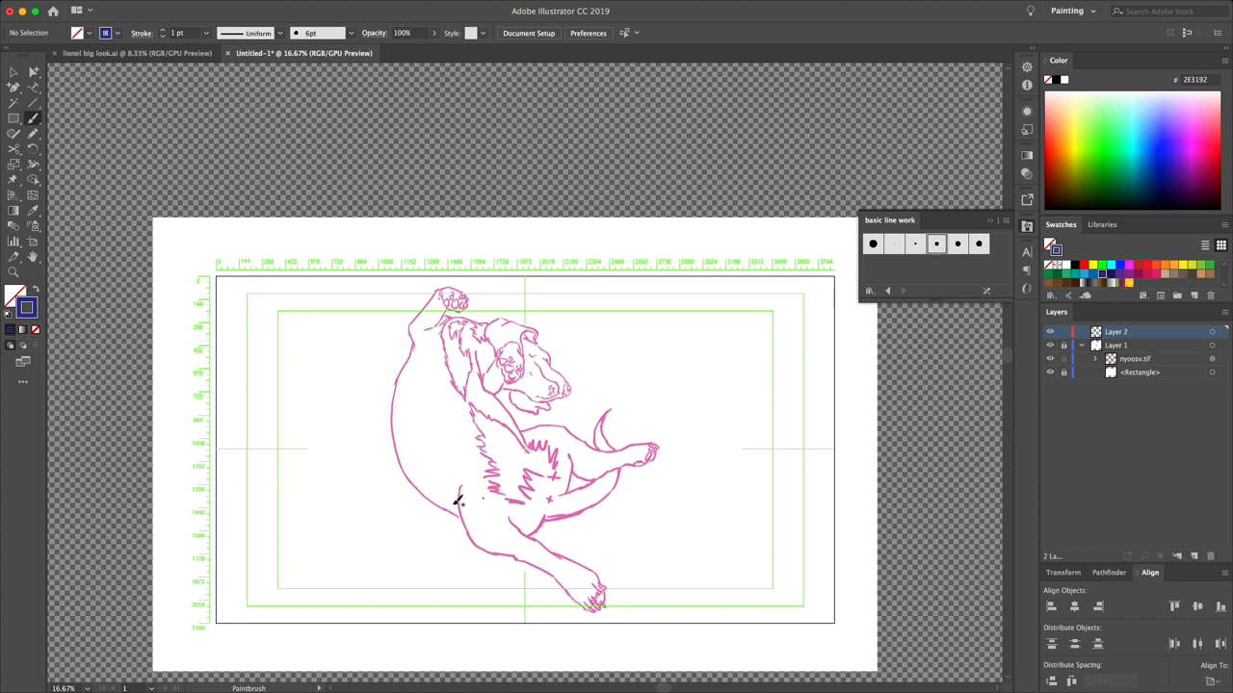
# - Draw a navy paintbrush stroke over the sketched belly
pyautogui.moveTo(588, 357); pyautogui.dragTo(683, 337)
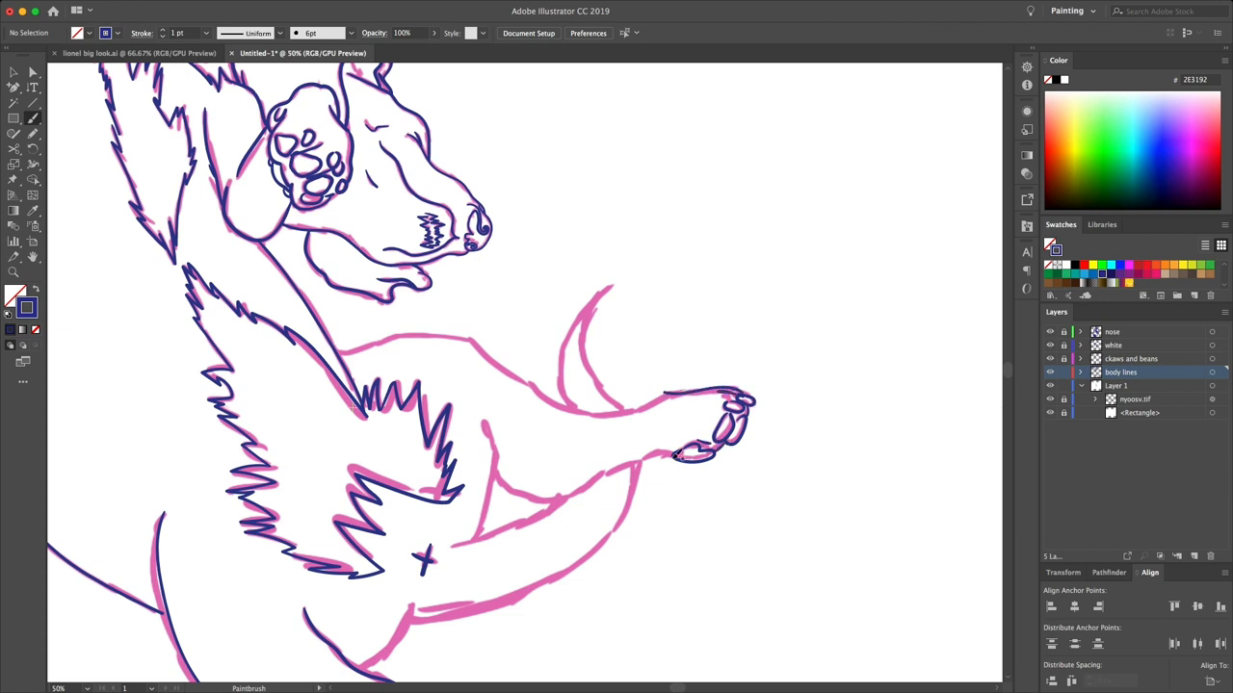
# - Average the selected line endpoints together and drag a stray end onto the toe outline
pyautogui.rightClick(606, 277)
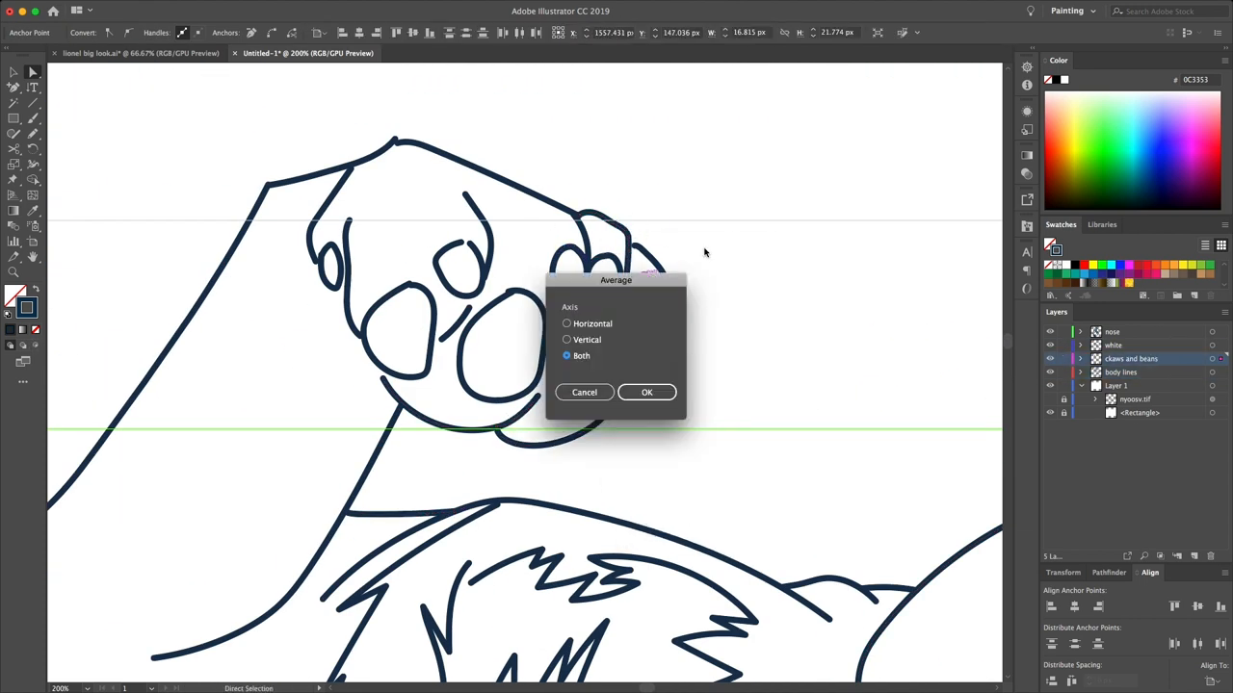
pyautogui.click(646, 392)
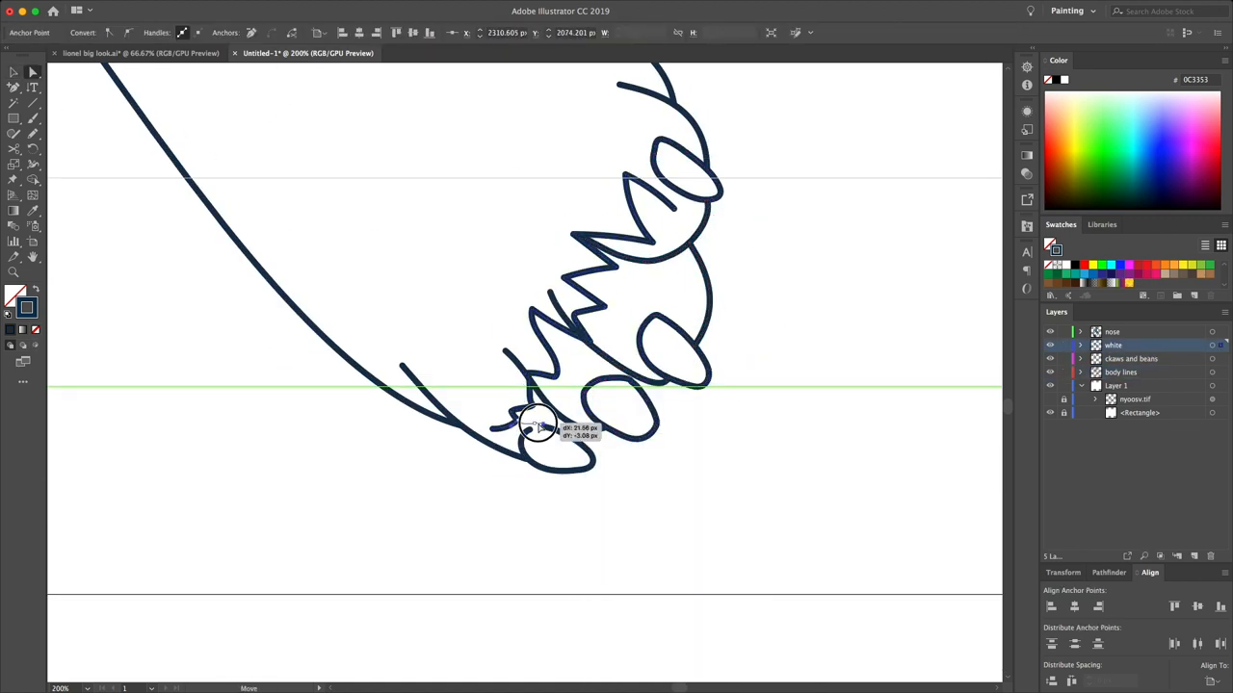
pyautogui.moveTo(536, 427); pyautogui.dragTo(569, 325)
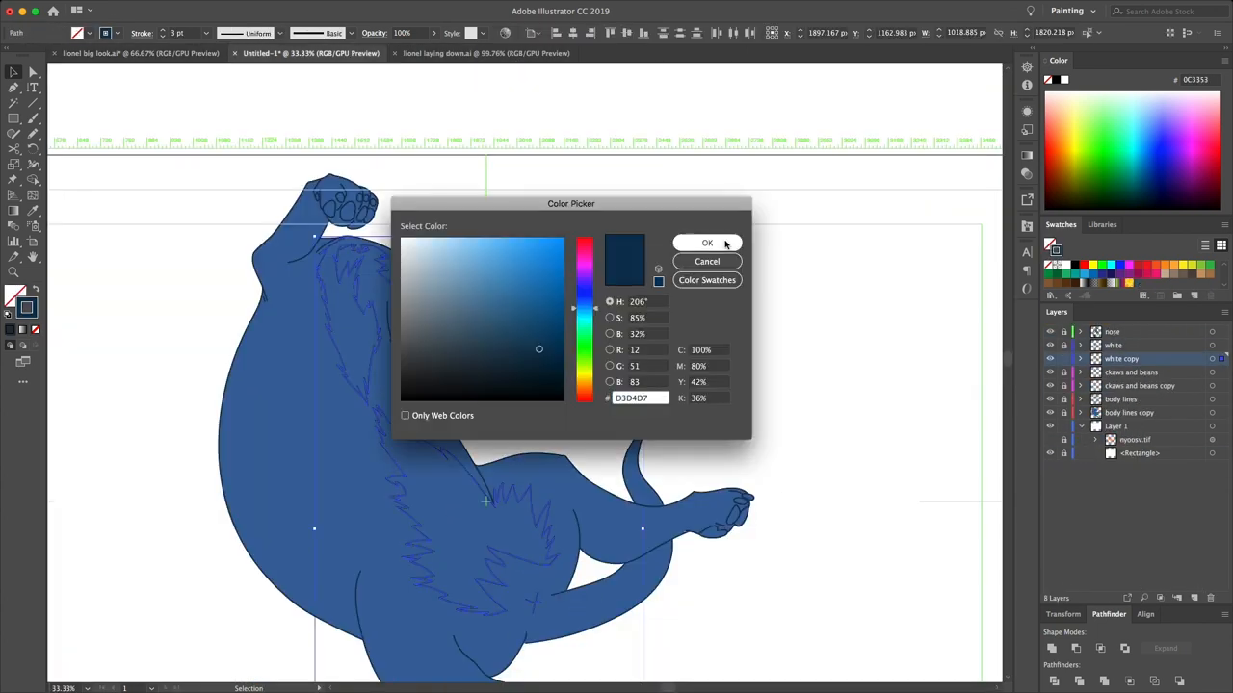
# - Confirm #D3D4D7 light grey as the toe shape's fill colour
pyautogui.click(707, 243)
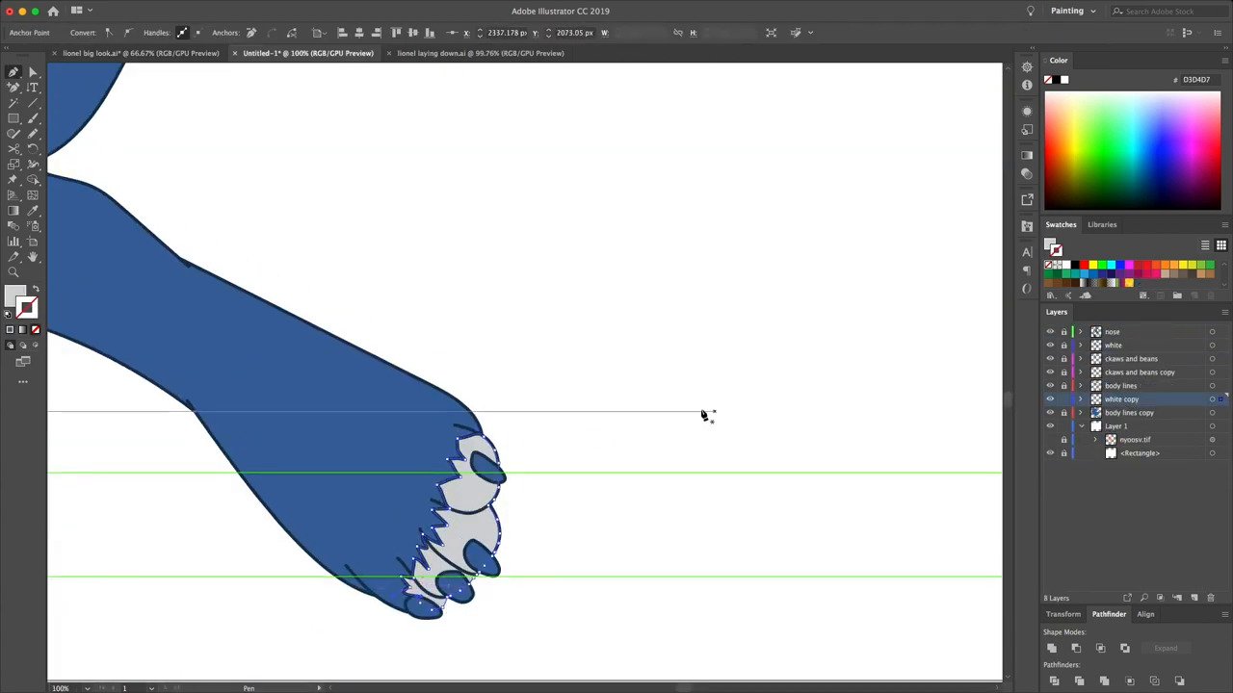